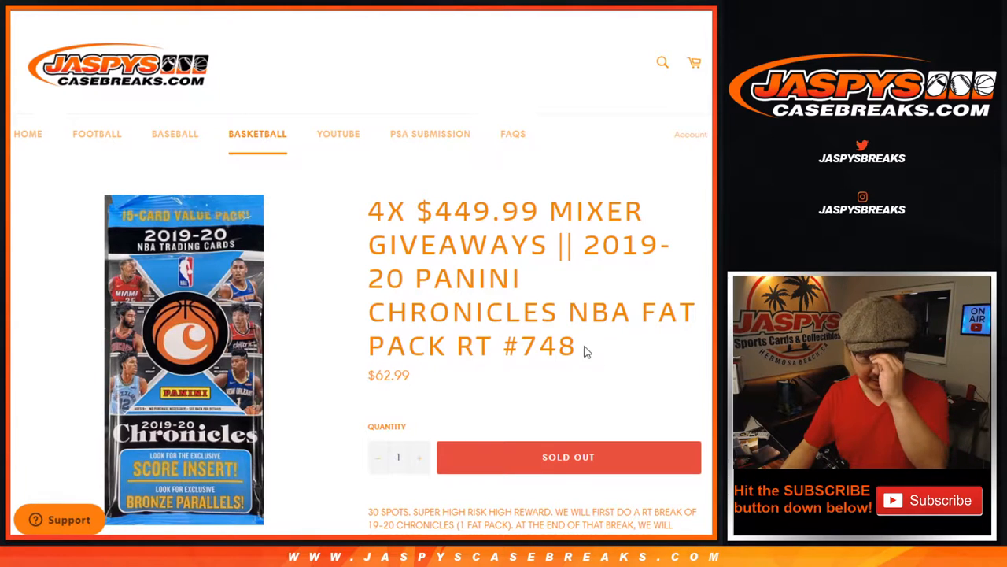
# Review the 30 pasted customer names, roll the dice, and shuffle the name list
pyautogui.scroll(-3)
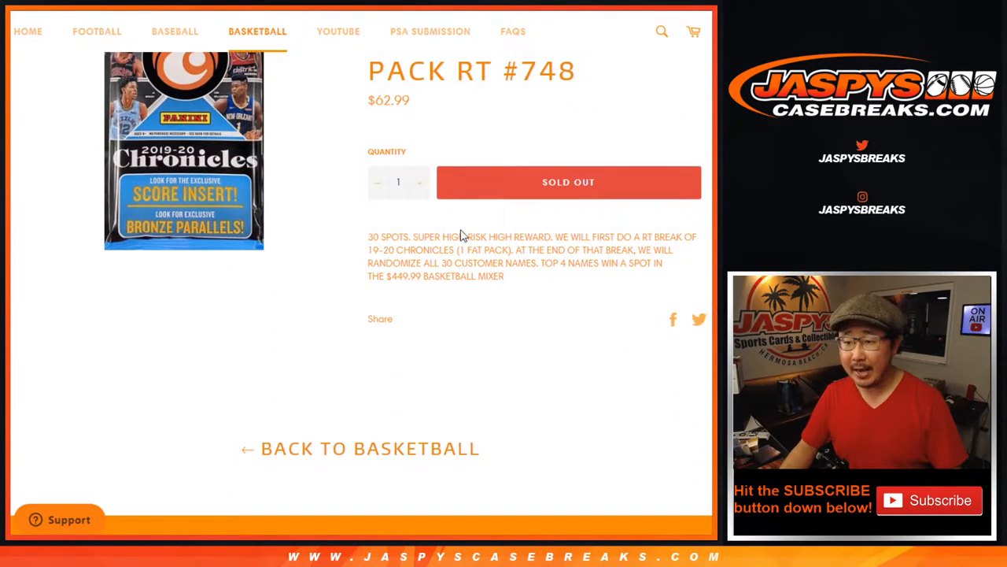
pyautogui.scroll(3)
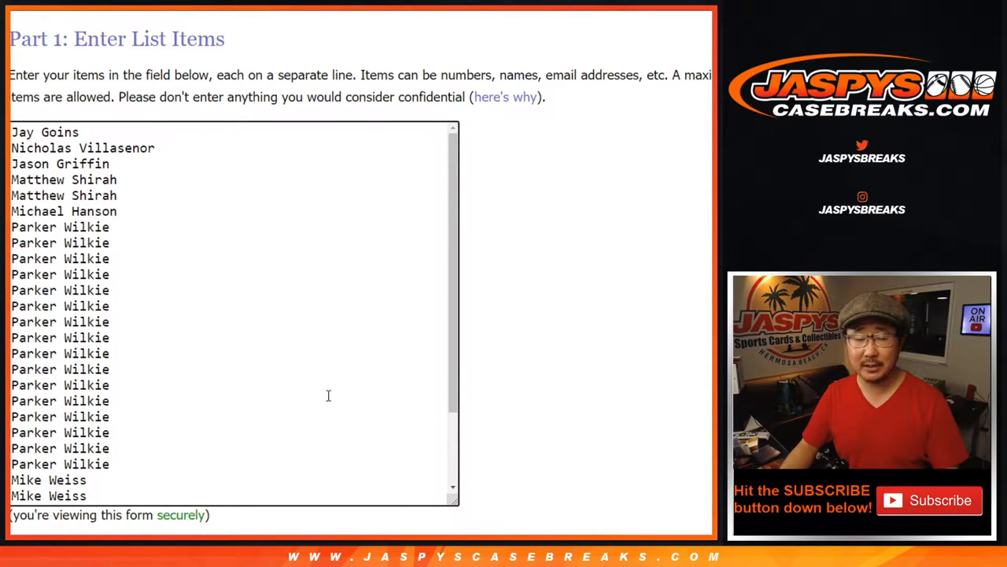
pyautogui.scroll(-3)
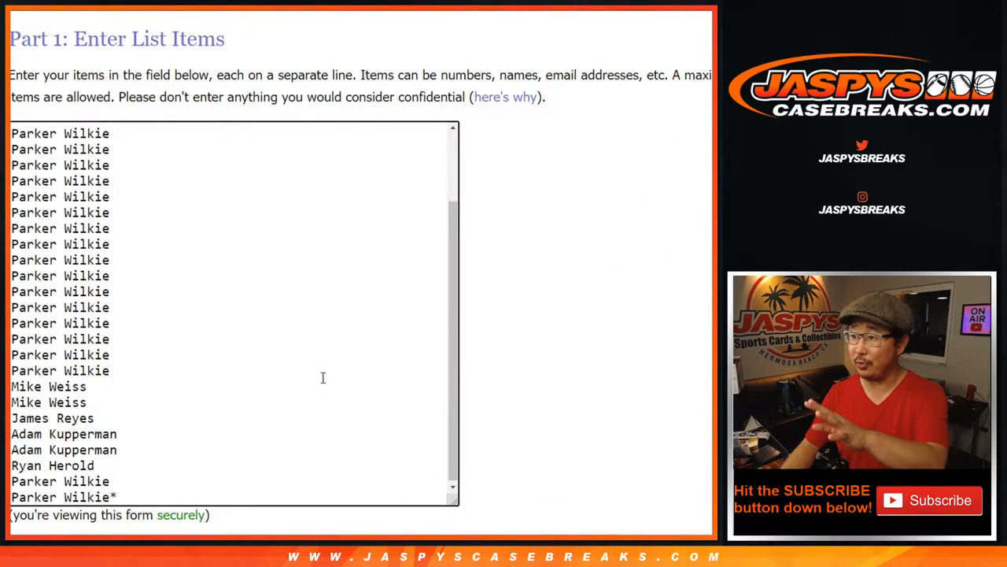
pyautogui.scroll(3)
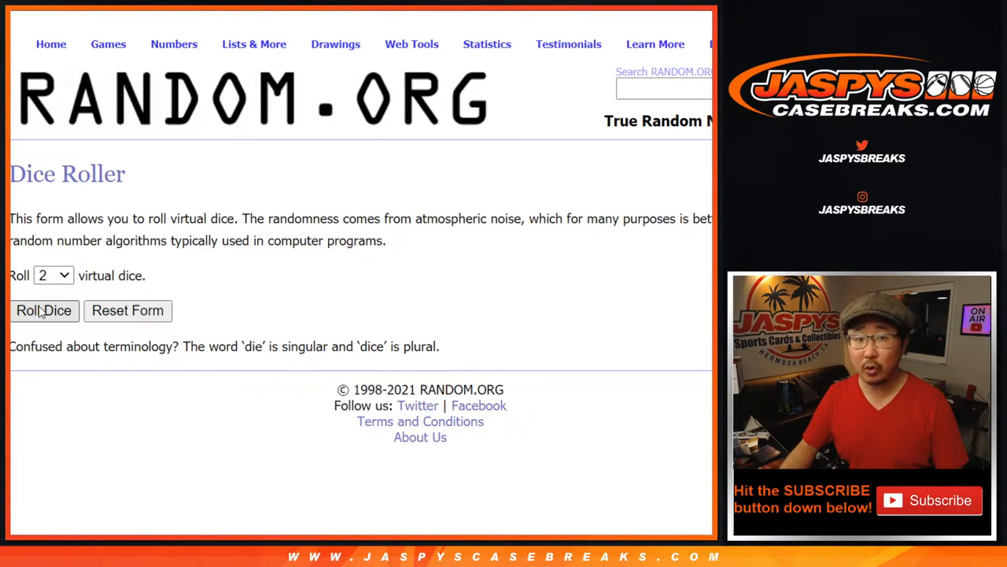
pyautogui.click(43, 310)
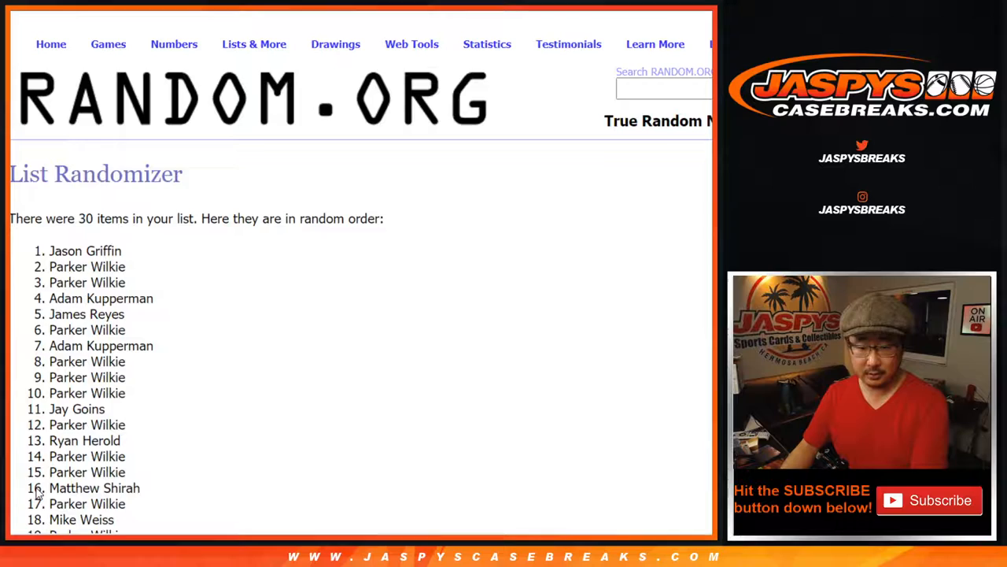
pyautogui.scroll(-3)
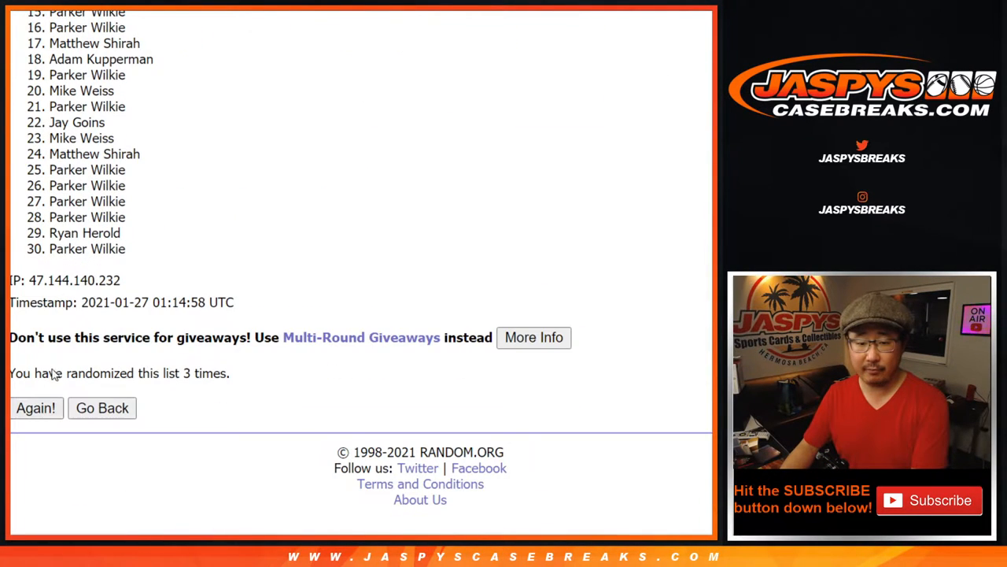
pyautogui.click(36, 408)
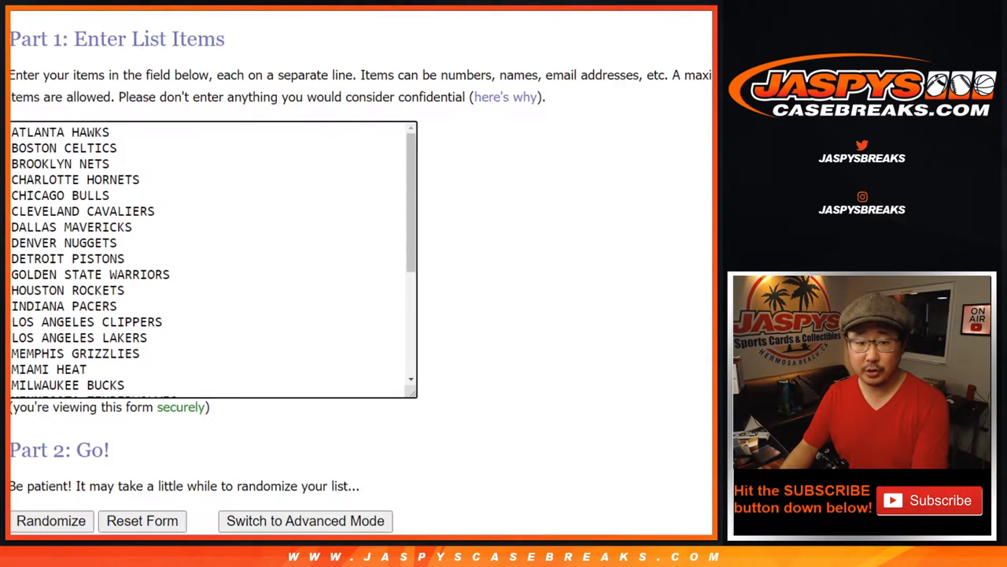
# Randomize the 30 NBA teams, then reshuffle the team list twice more
pyautogui.scroll(-3)
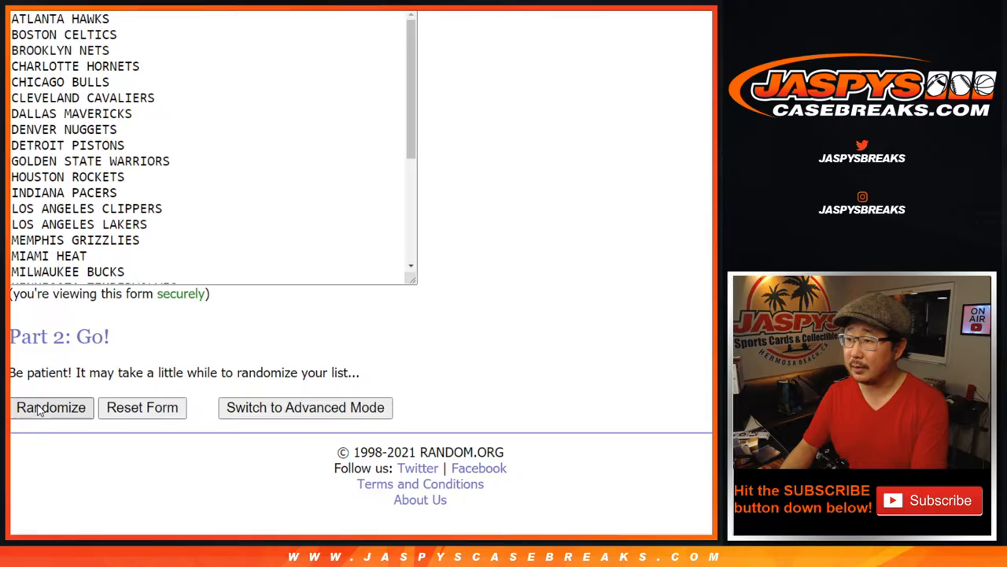
pyautogui.click(50, 407)
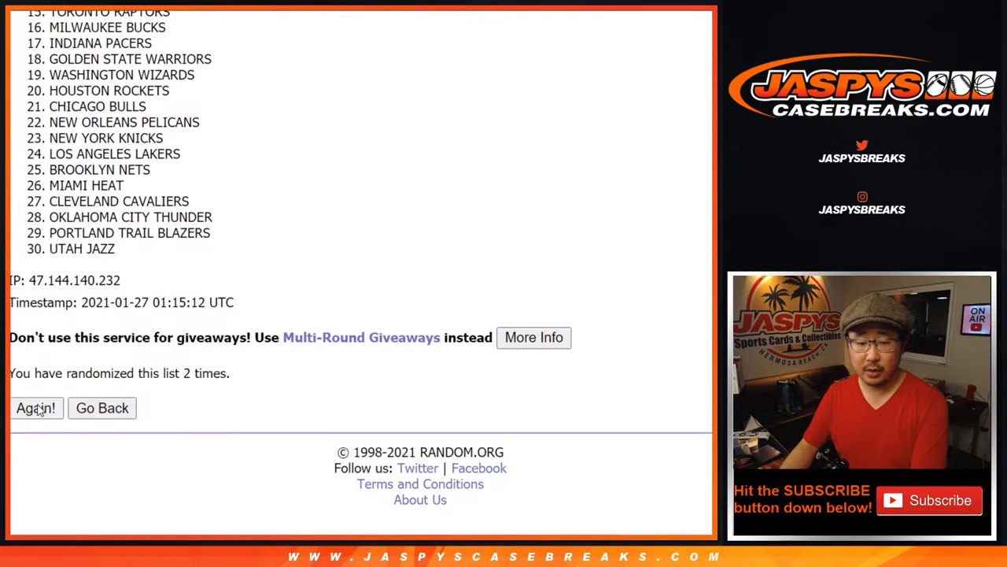
pyautogui.click(35, 407)
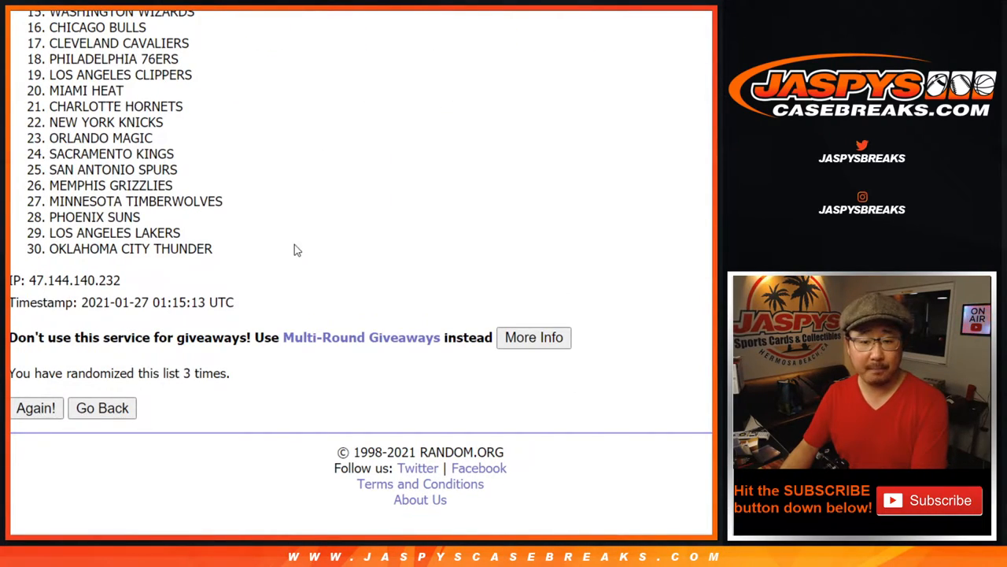
pyautogui.click(36, 408)
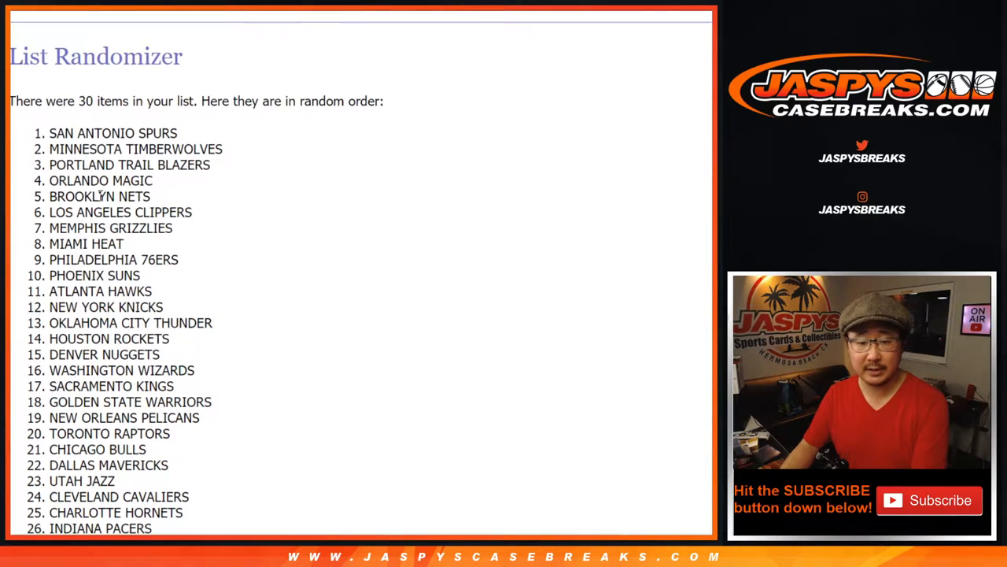
pyautogui.scroll(-3)
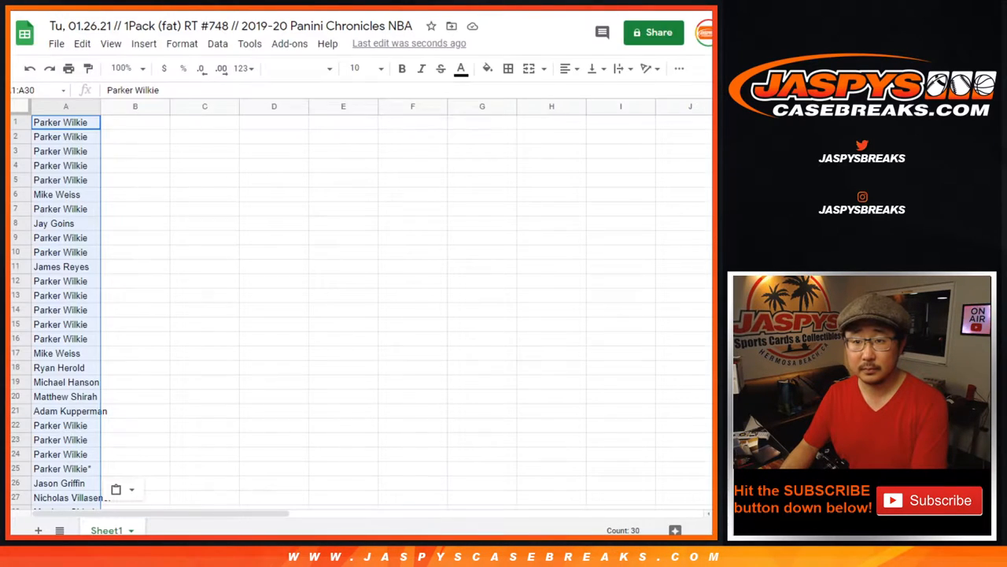
# Paste the shuffled teams beside the customer names and set the text size to 12
pyautogui.press('ctrl+v')
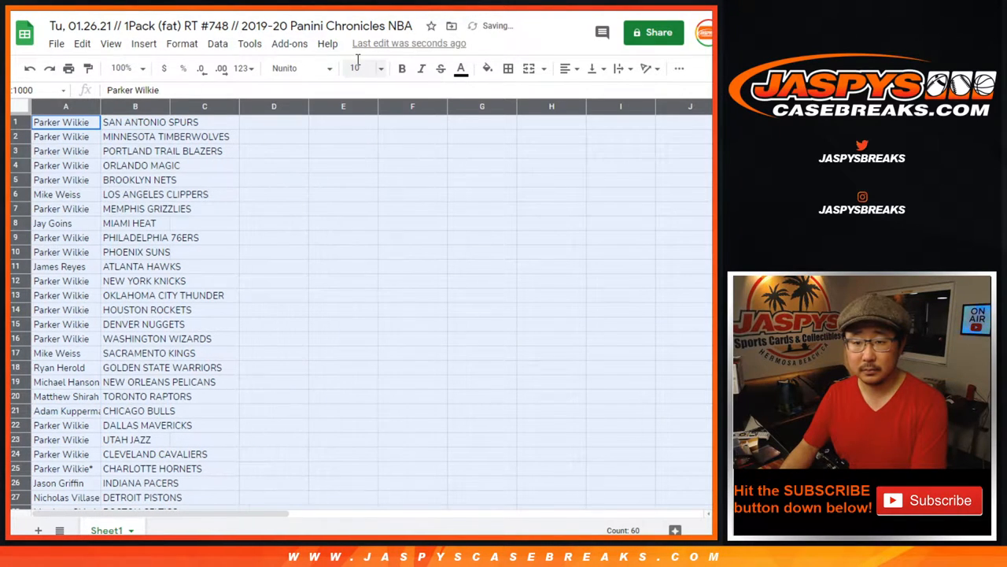
pyautogui.click(360, 67)
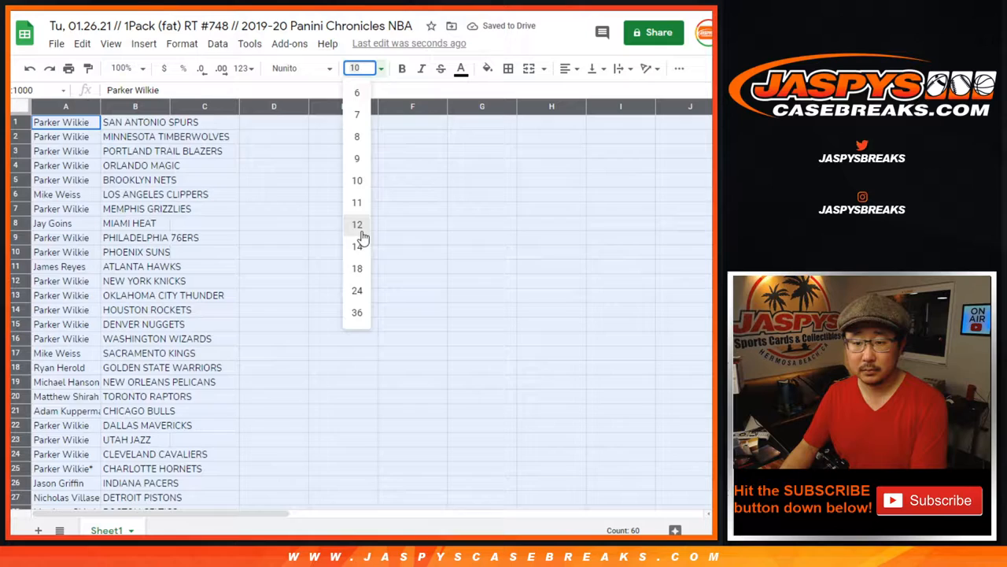
pyautogui.click(356, 224)
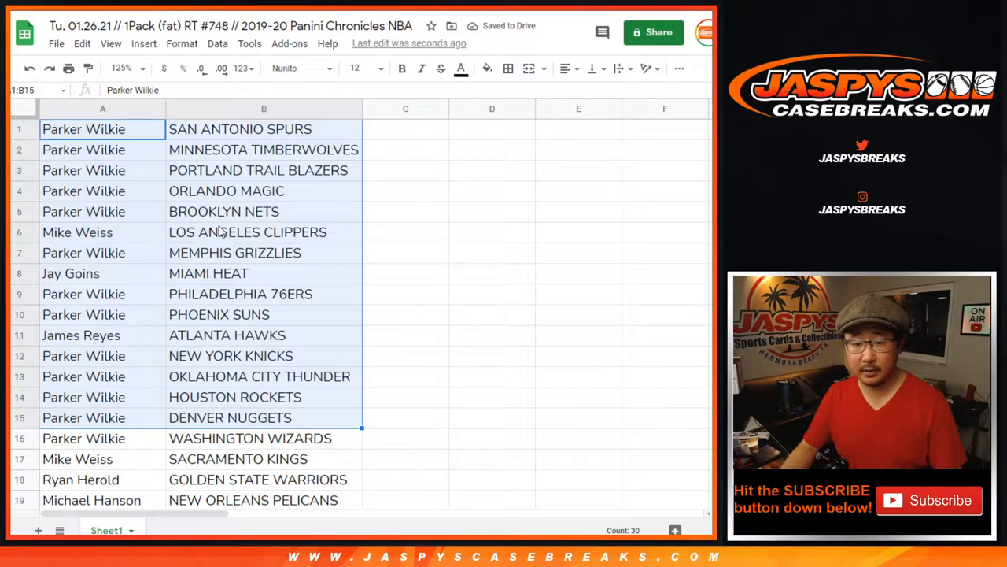
# Zoom the sheet out so the whole customer–team table fits on screen
pyautogui.scroll(-3)
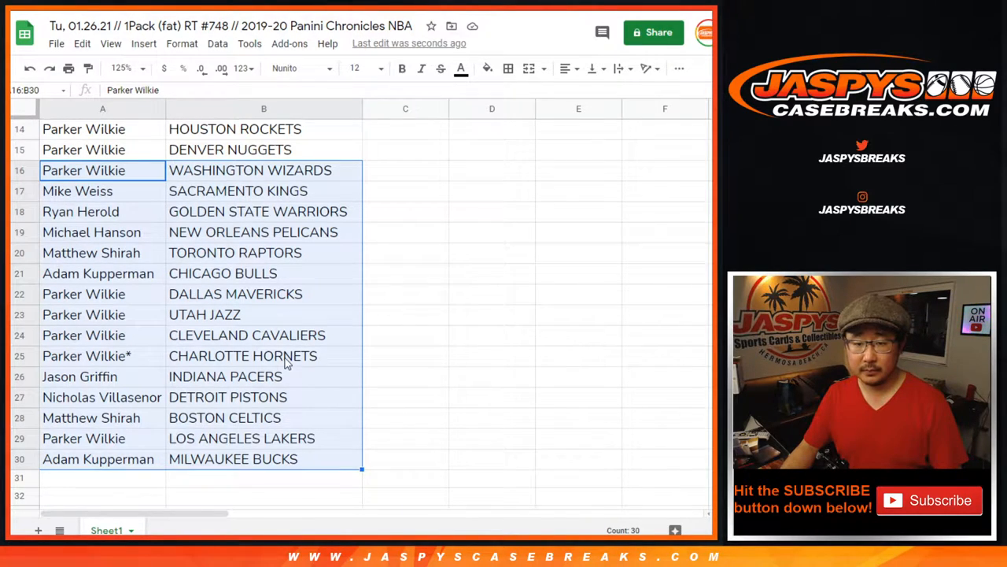
pyautogui.moveTo(268, 220)
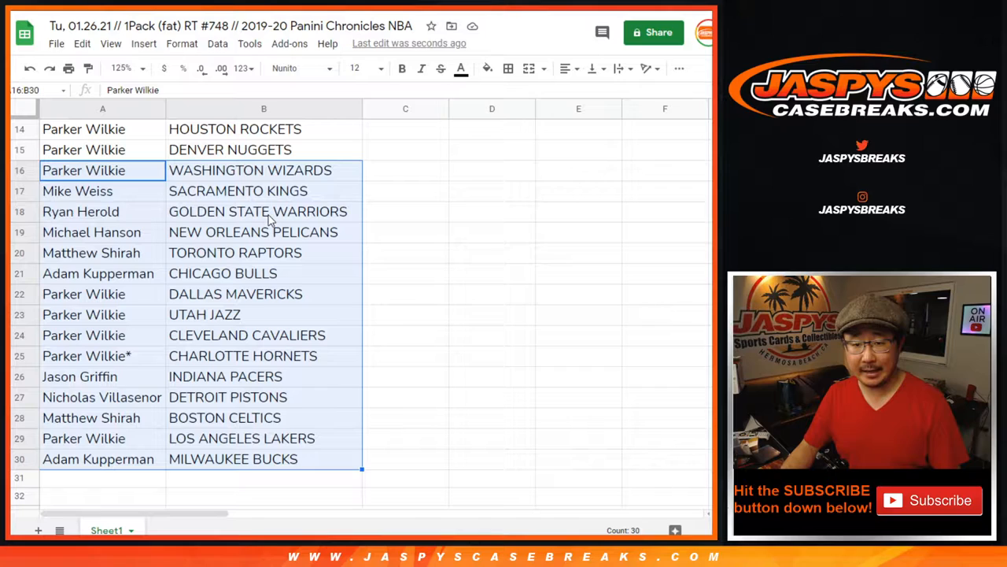
pyautogui.scroll(3)
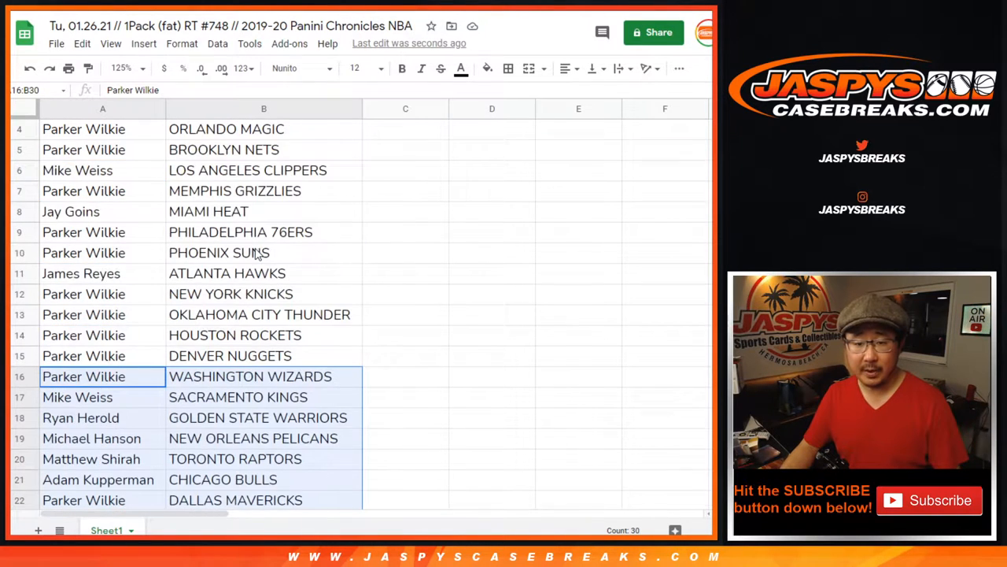
pyautogui.scroll(3)
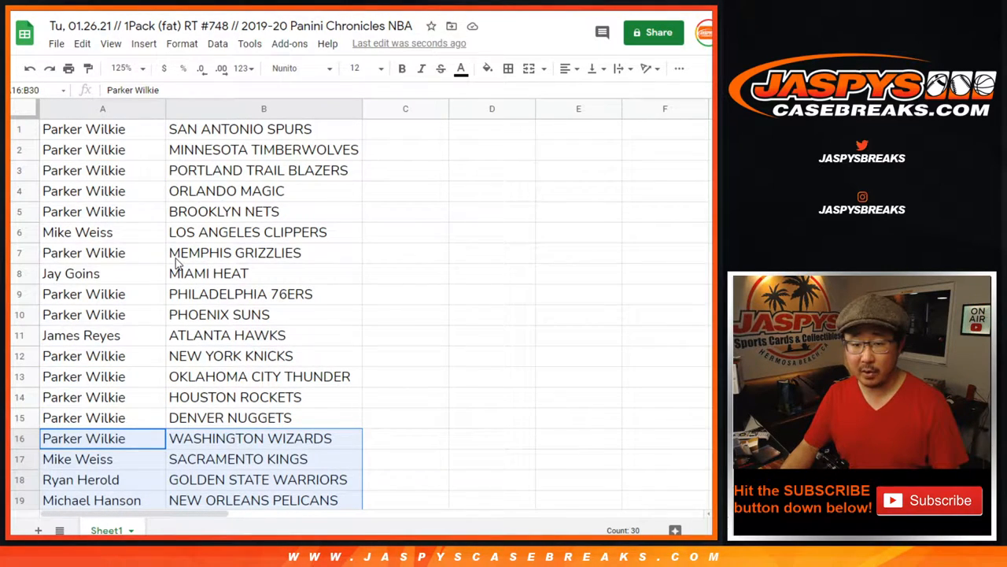
pyautogui.click(126, 68)
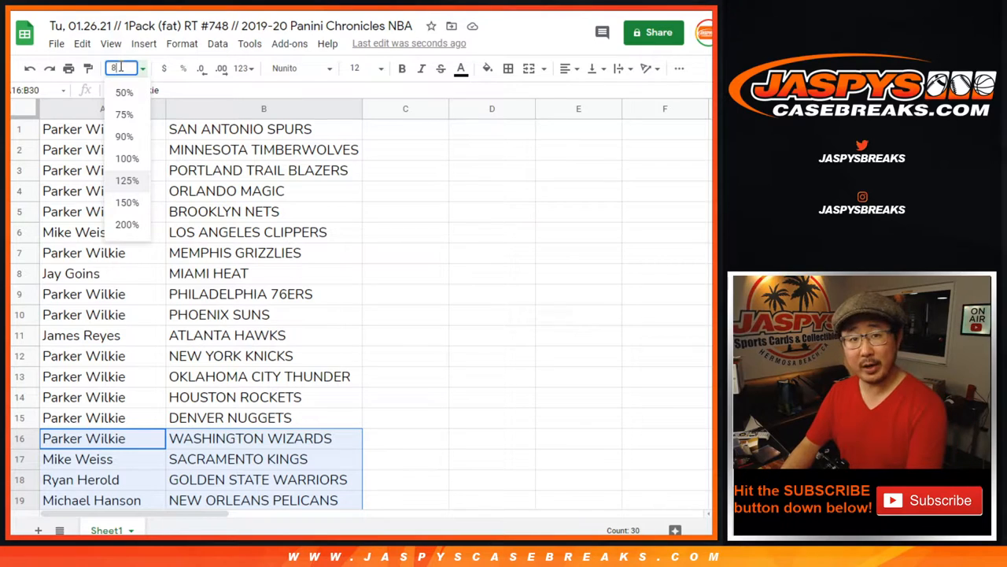
pyautogui.click(123, 77)
pyautogui.write('0%')
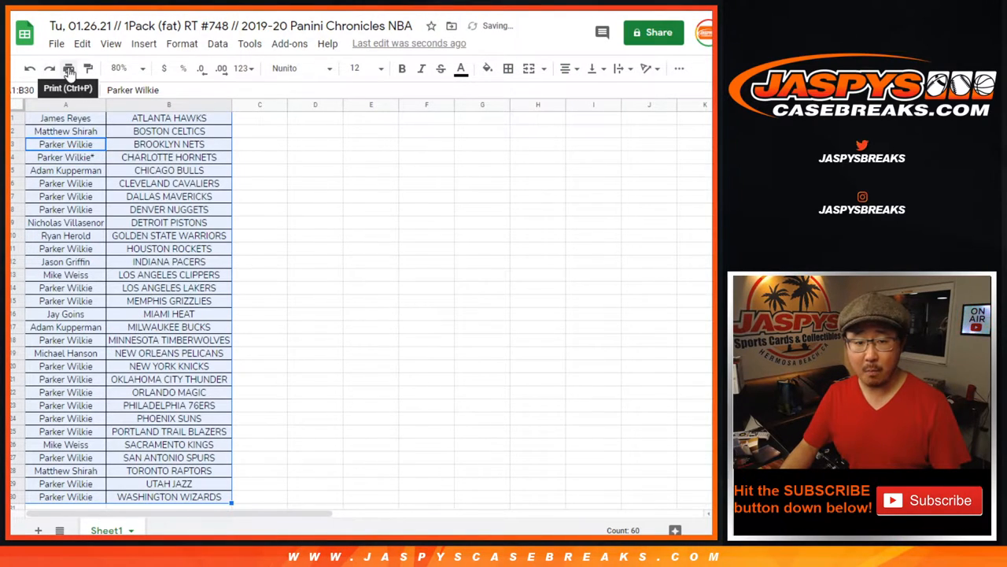
# Print the customer–team table through Print settings and the browser print dialog
pyautogui.click(68, 69)
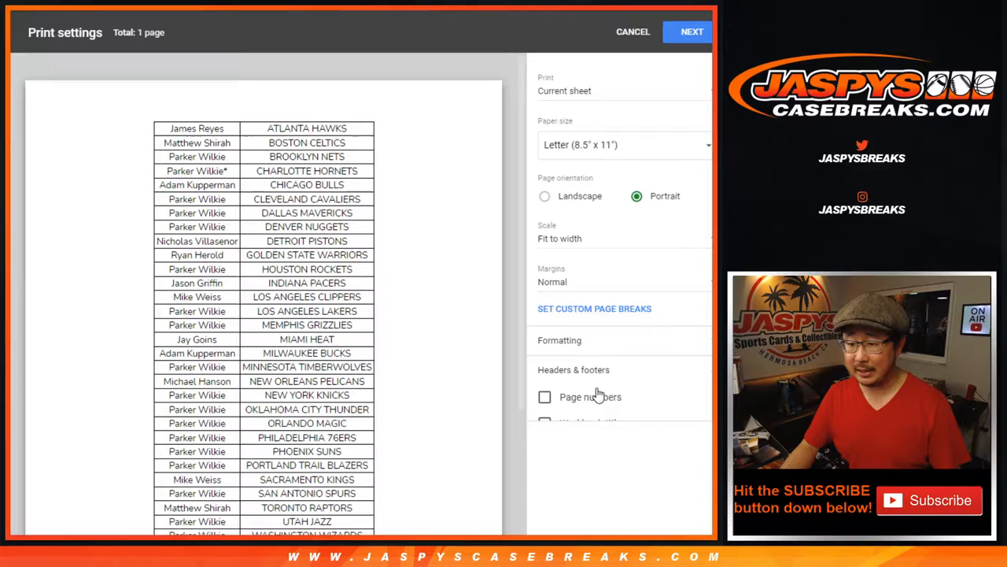
pyautogui.click(691, 32)
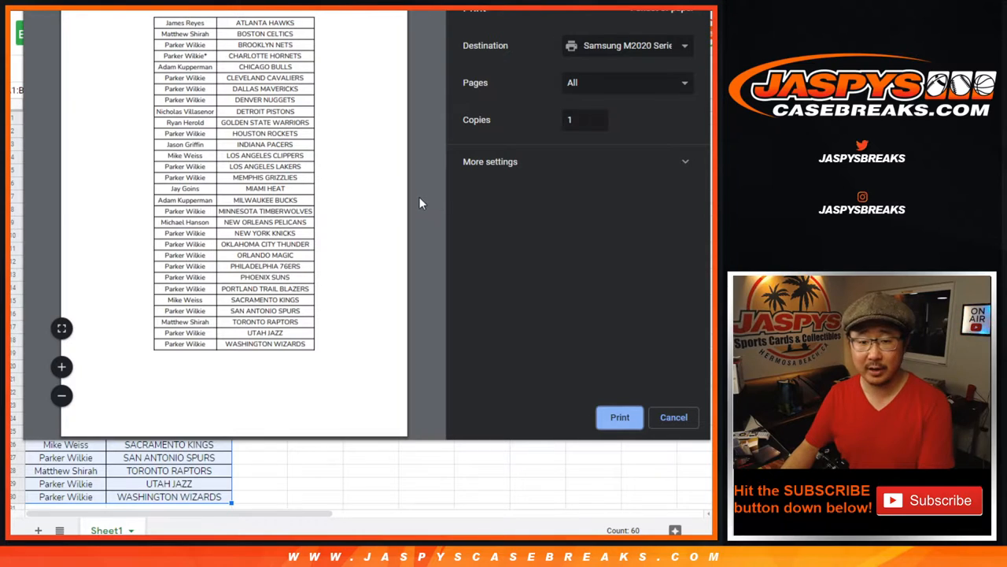
pyautogui.click(673, 417)
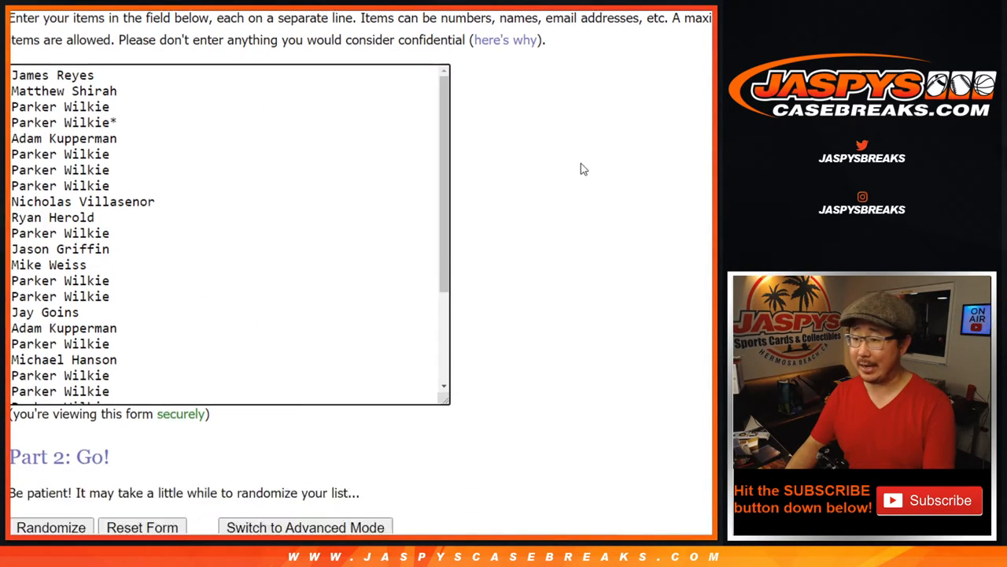
# Randomize the customer names, then reshuffle until they've been shuffled eight times
pyautogui.click(50, 527)
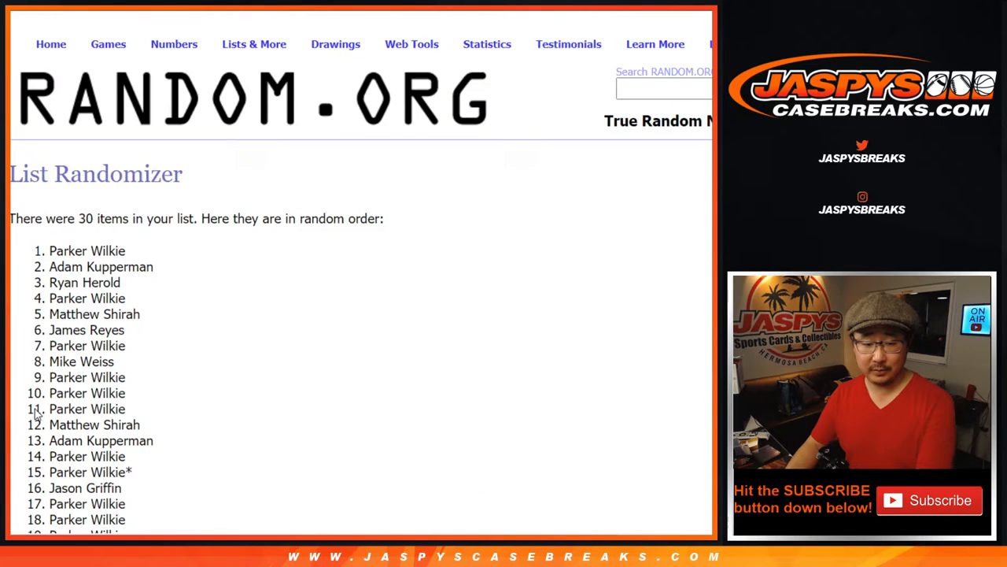
pyautogui.scroll(-3)
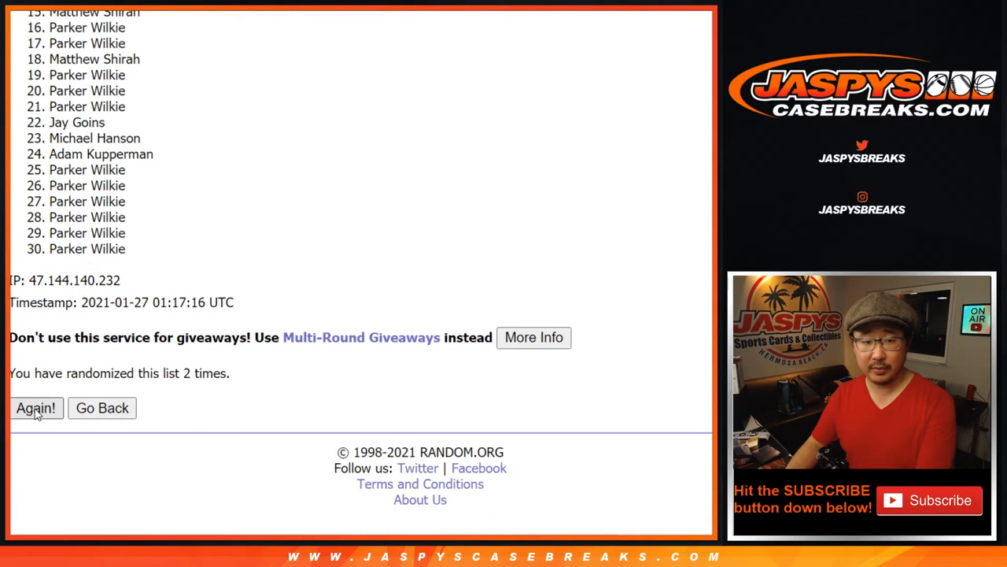
pyautogui.click(36, 408)
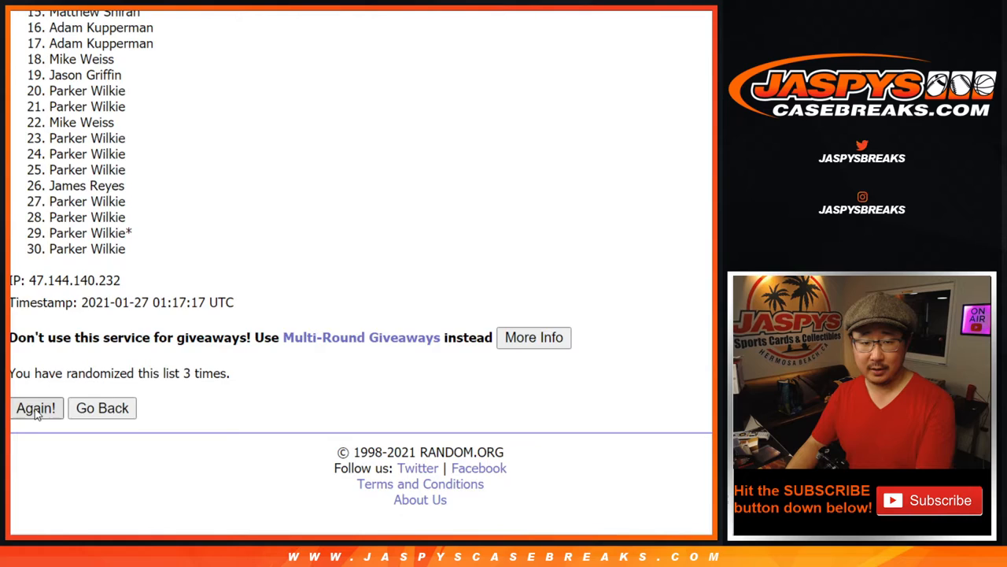
pyautogui.click(35, 408)
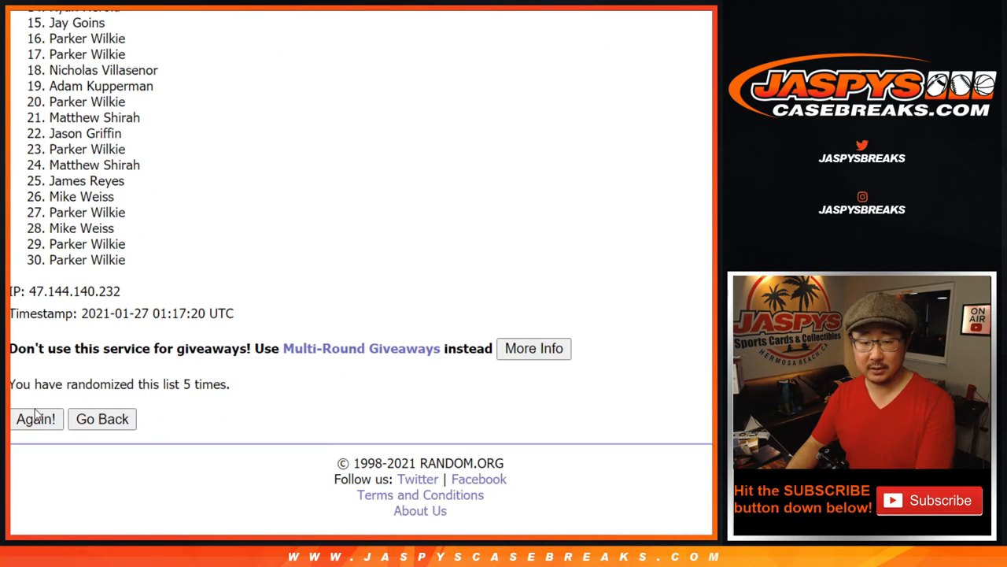
pyautogui.click(35, 418)
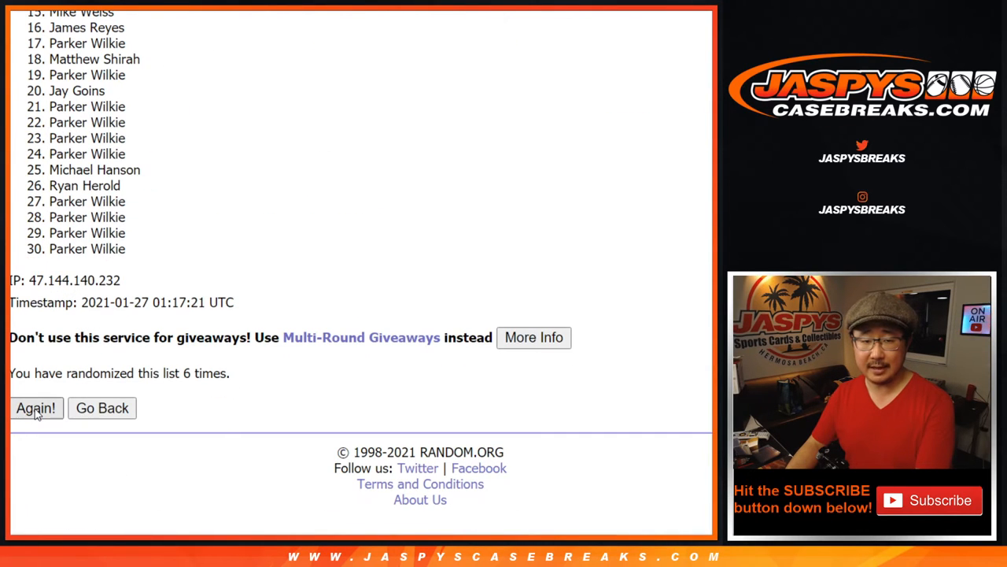
pyautogui.click(35, 407)
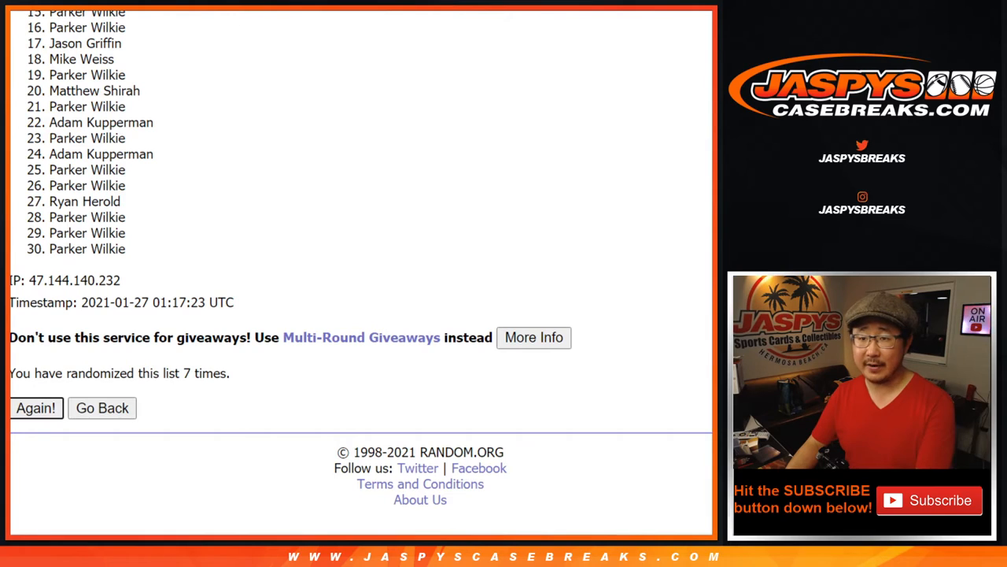
pyautogui.click(36, 407)
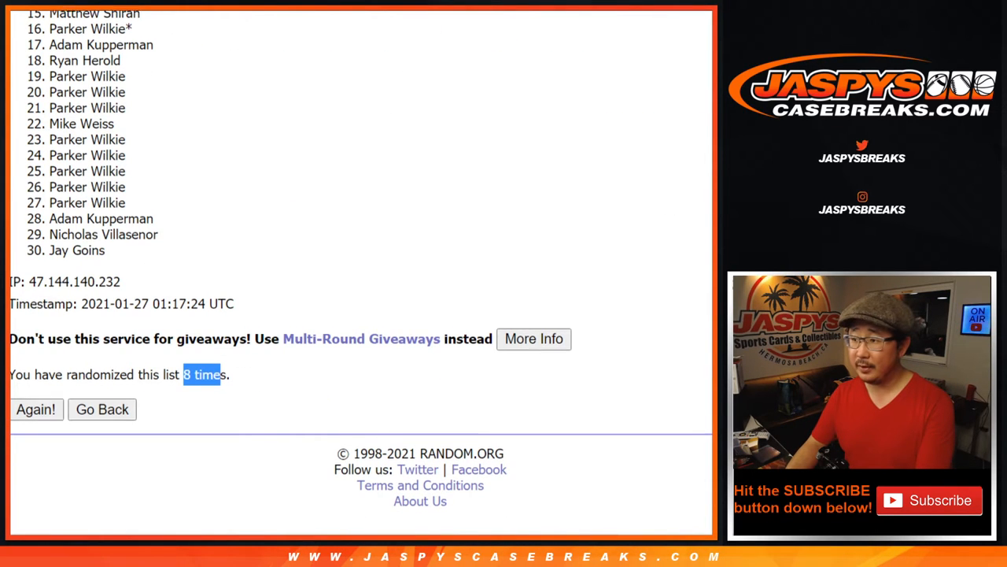
# Highlight the top four names in the final order as mixer winners
pyautogui.scroll(3)
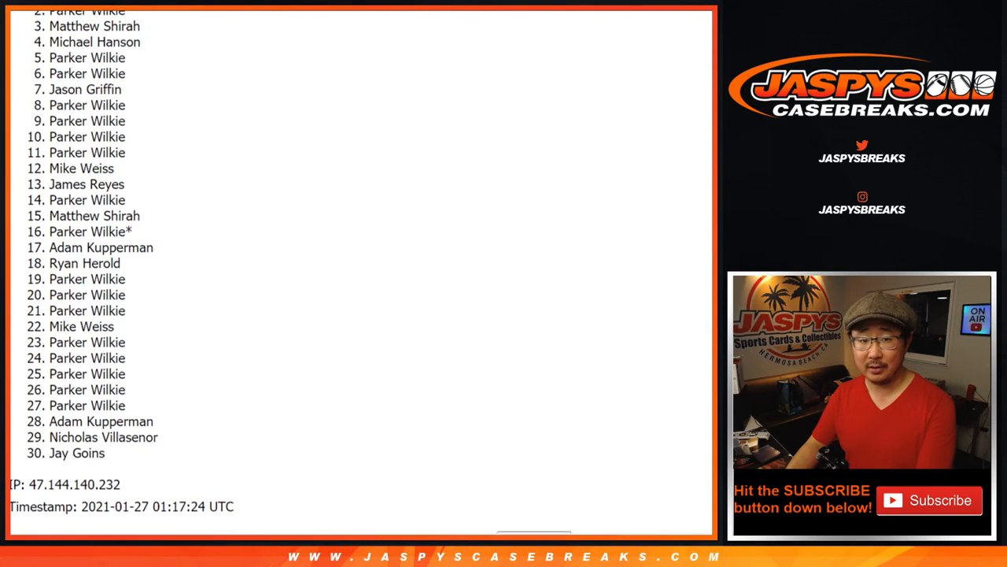
pyautogui.scroll(3)
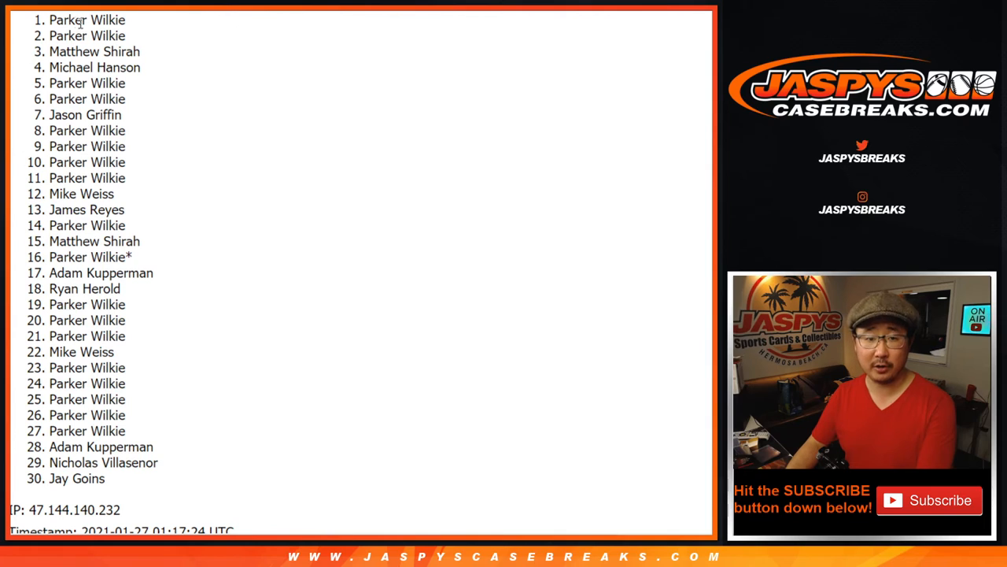
pyautogui.moveTo(51, 21); pyautogui.dragTo(138, 69)
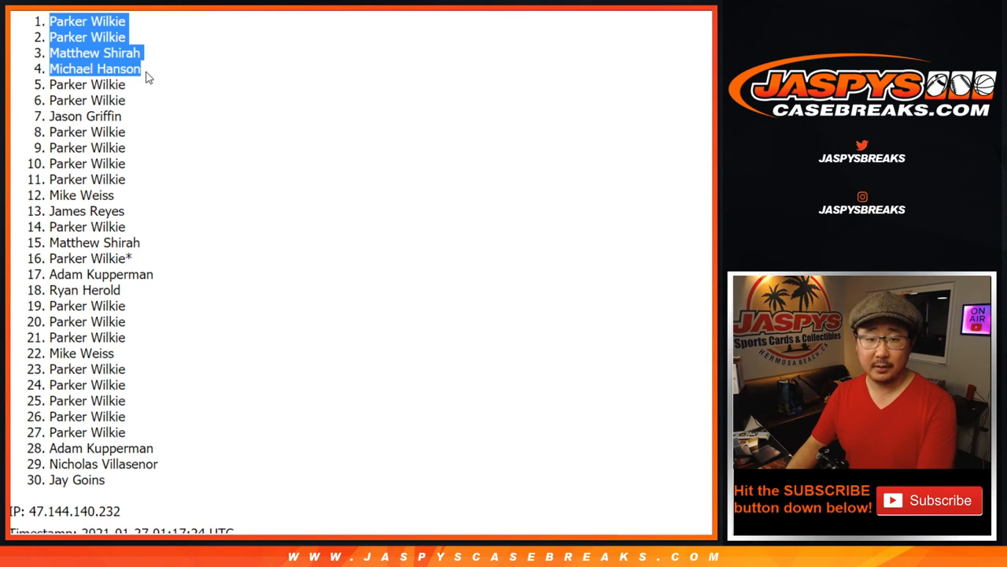